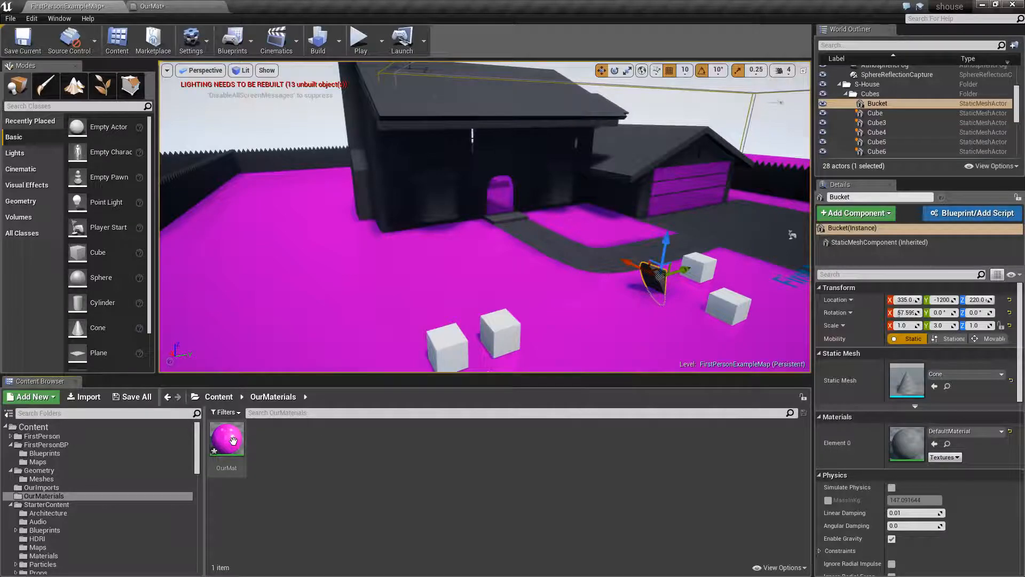
Step: Open OurMat and recolour its Constant3Vector from magenta 255,0,182 to 199,127,255
{"action": "double_click", "coordinate": [225, 438]}
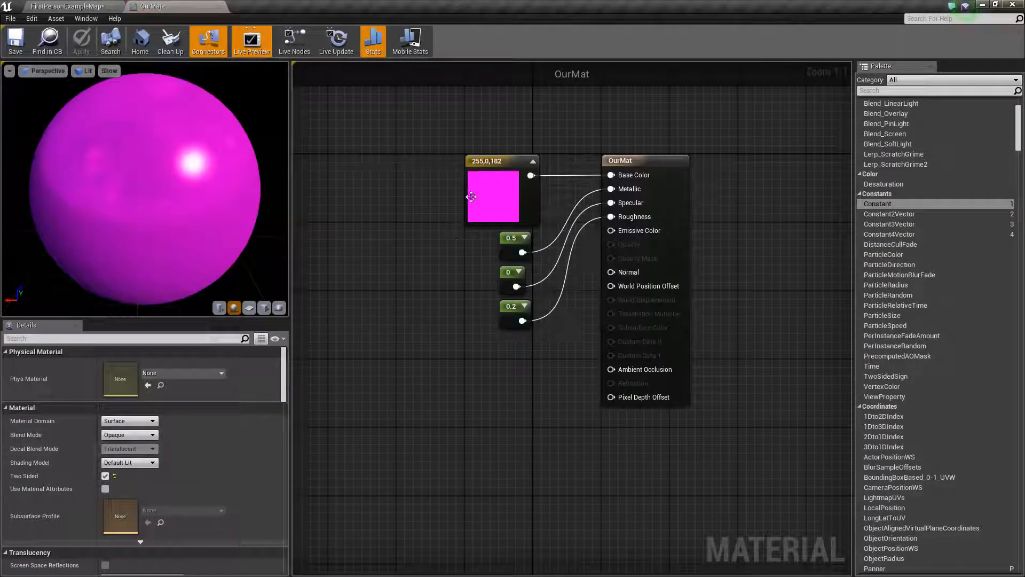
{"action": "double_click", "coordinate": [492, 196]}
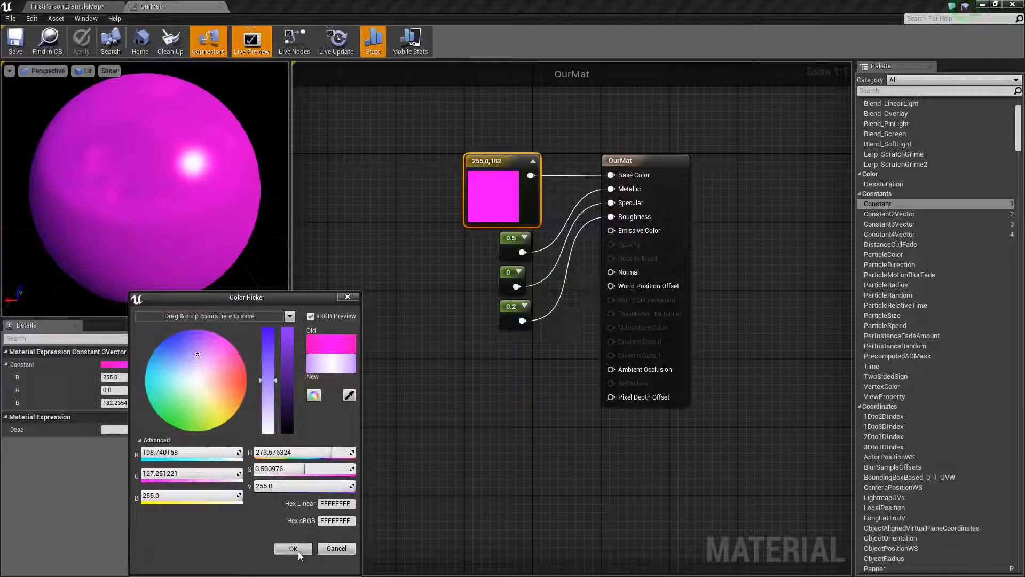
{"action": "left_click", "coordinate": [293, 548]}
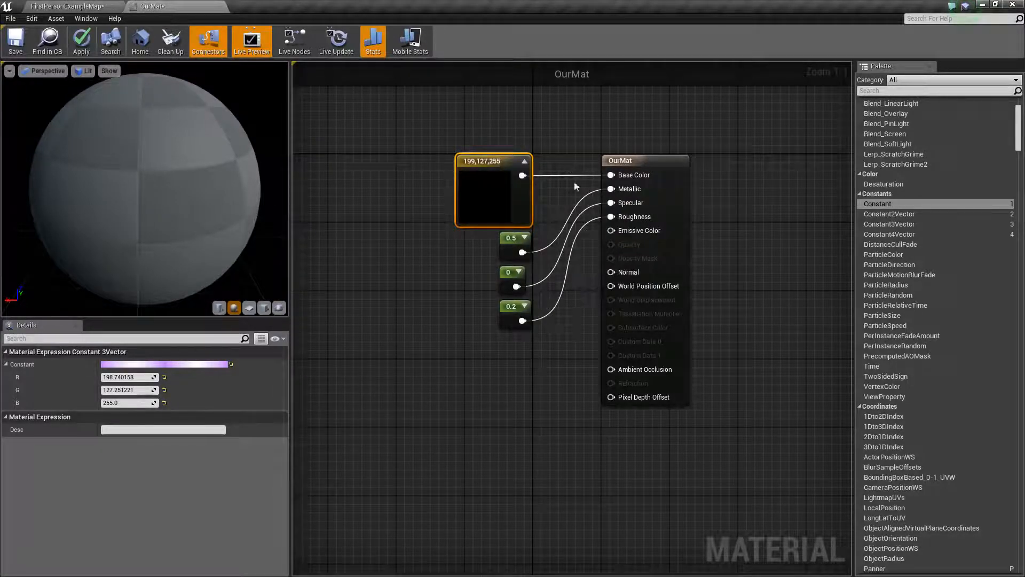
Step: Refresh the preview, then undo and redo the colour-to-Base Color link so the sphere renders white
{"action": "left_click", "coordinate": [620, 160]}
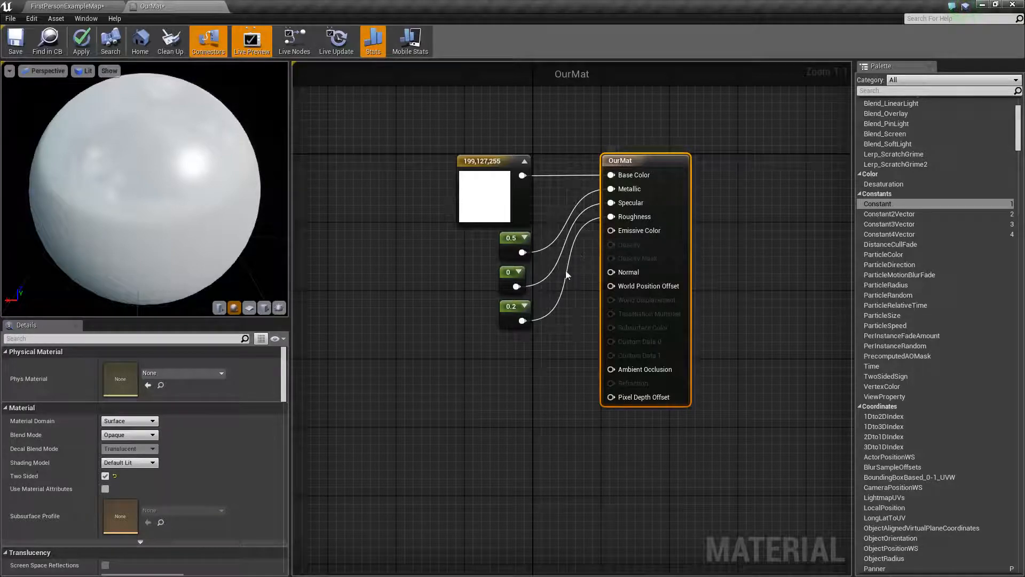
{"action": "left_click", "coordinate": [512, 272]}
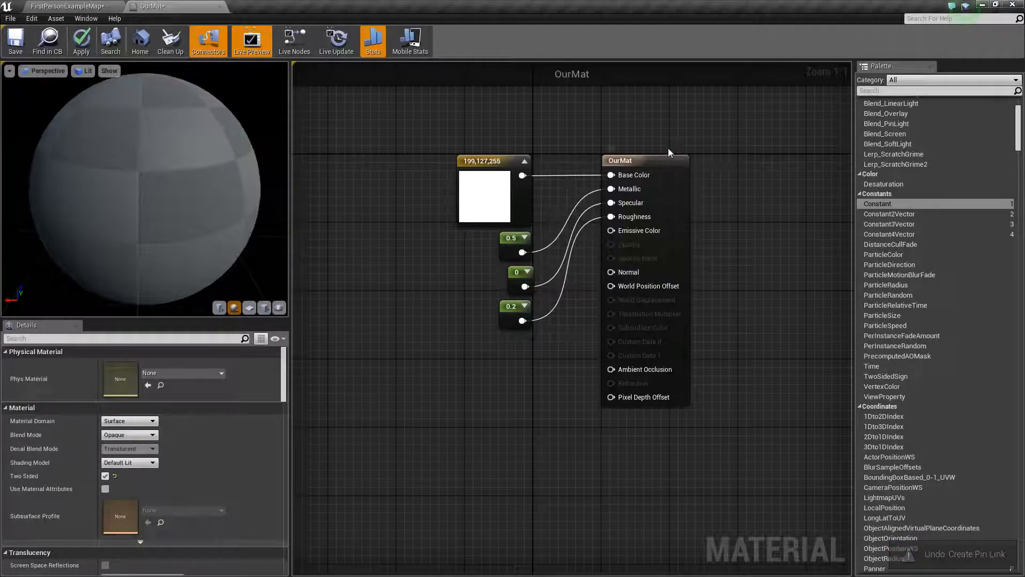
{"action": "left_click", "coordinate": [644, 161]}
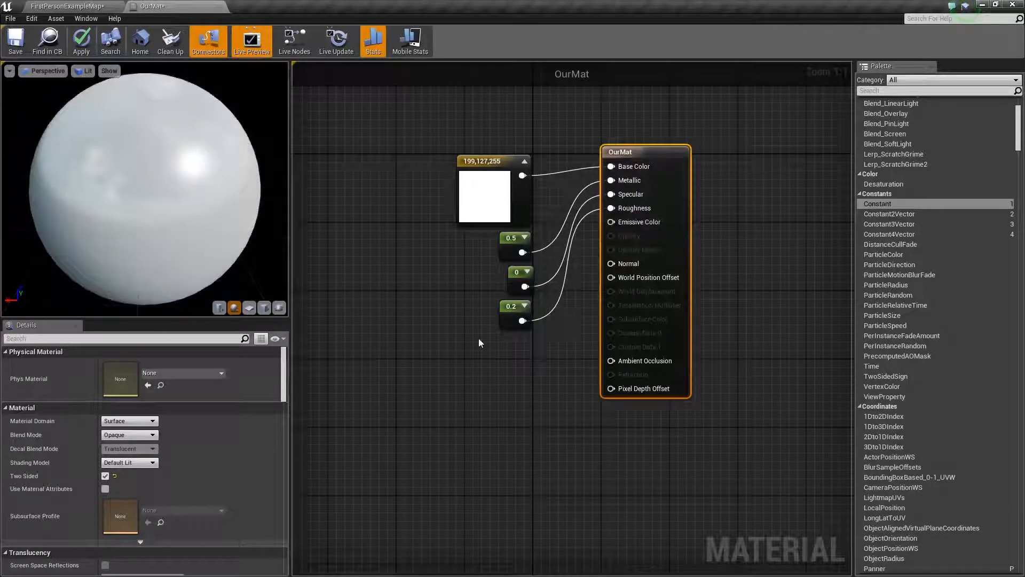
{"action": "mouse_move", "coordinate": [129, 435]}
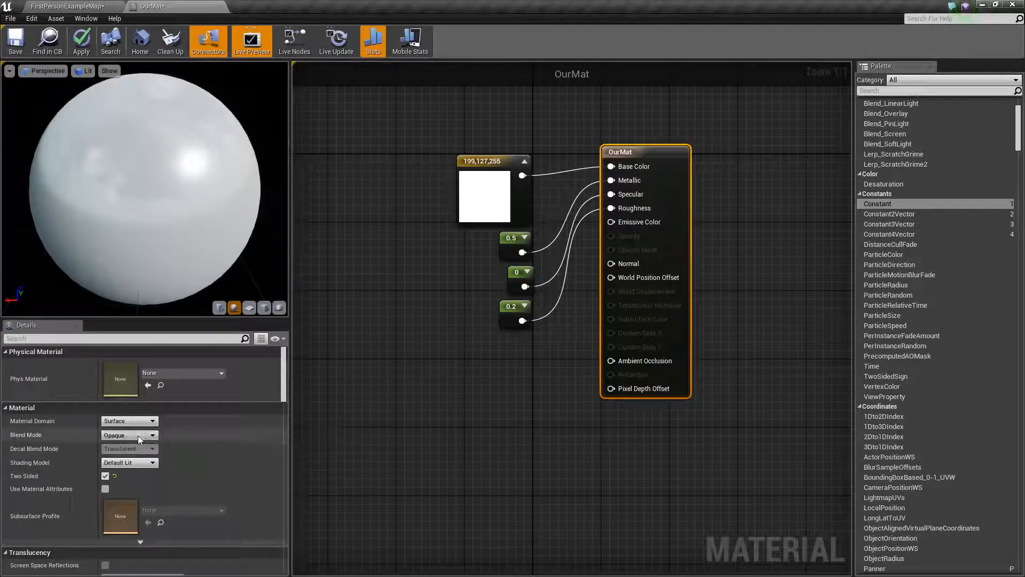
Step: Set Blend Mode to Translucent and wire a 0.2 Constant into Opacity, placed below the others
{"action": "left_click", "coordinate": [129, 434]}
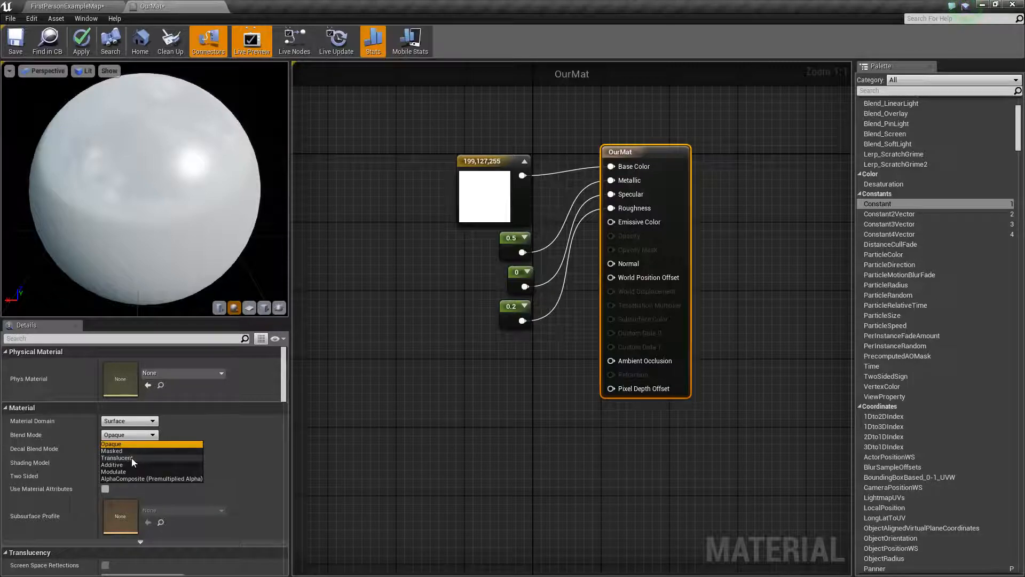
{"action": "left_click", "coordinate": [116, 457]}
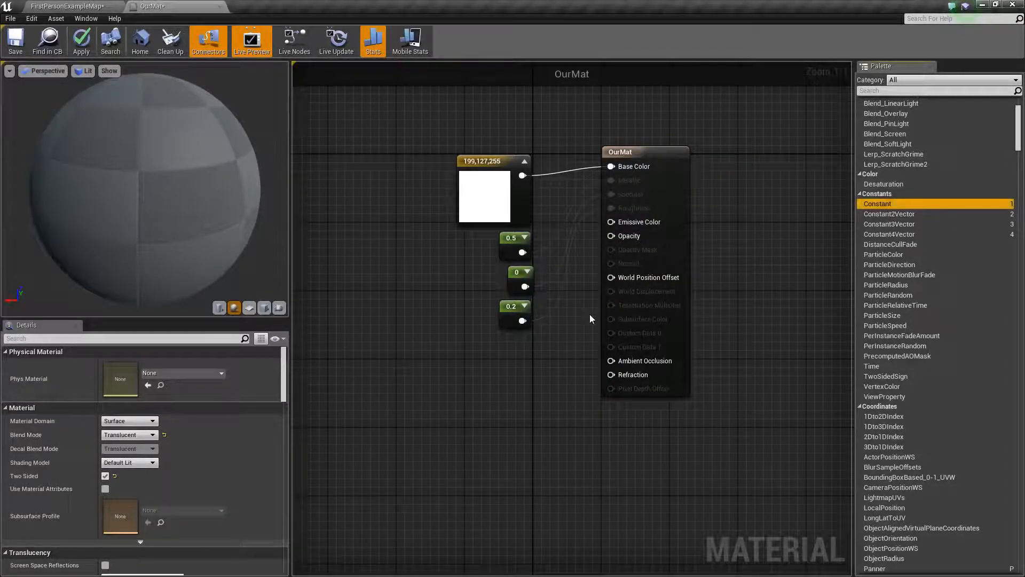
{"action": "left_click", "coordinate": [489, 378]}
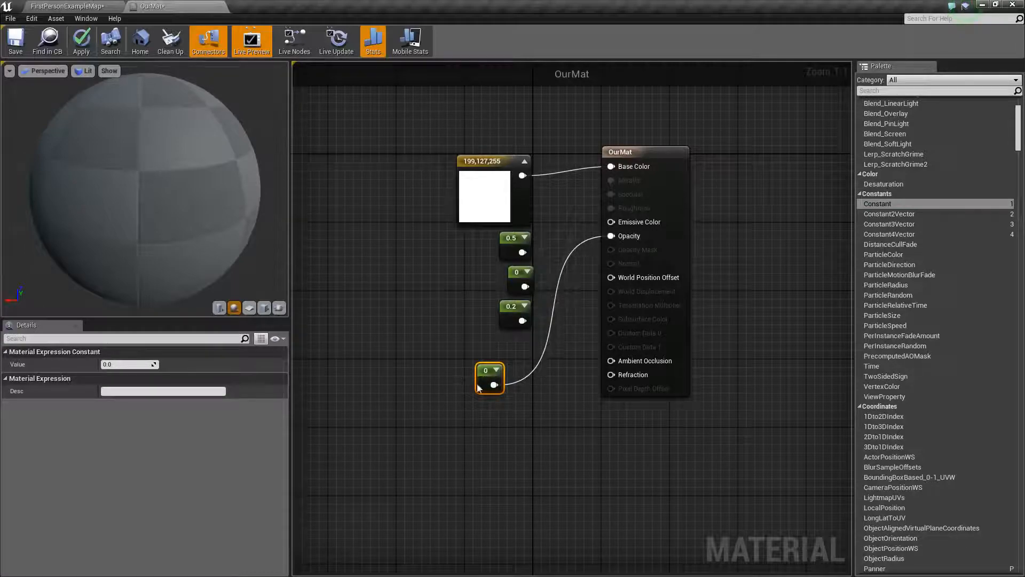
{"action": "left_click", "coordinate": [129, 364]}
{"action": "type", "text": "0.2"}
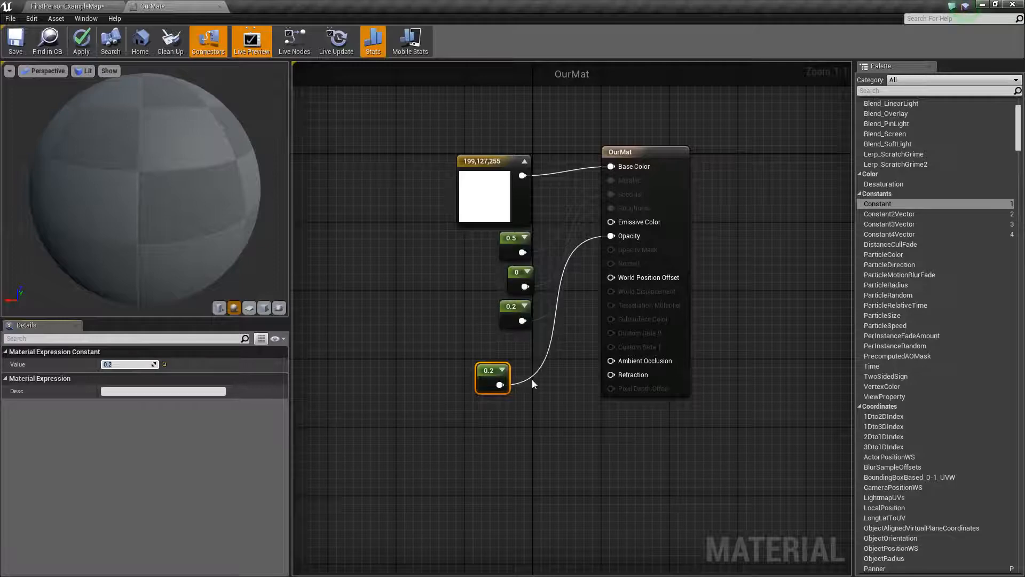
{"action": "left_click_drag", "start_coordinate": [492, 378], "coordinate": [523, 349]}
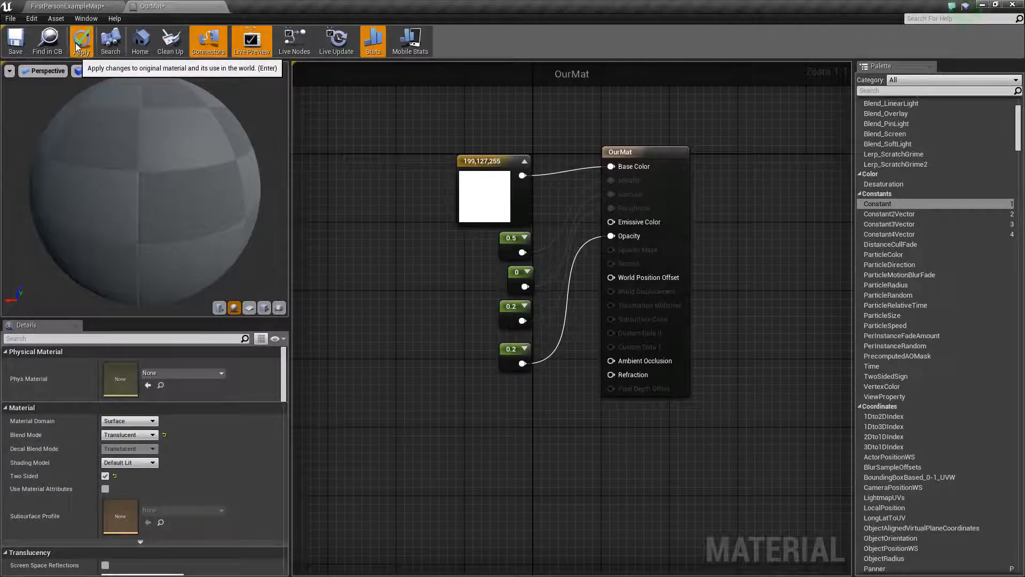
Step: Apply OurMat's translucency changes and save the material asset
{"action": "left_click", "coordinate": [81, 40]}
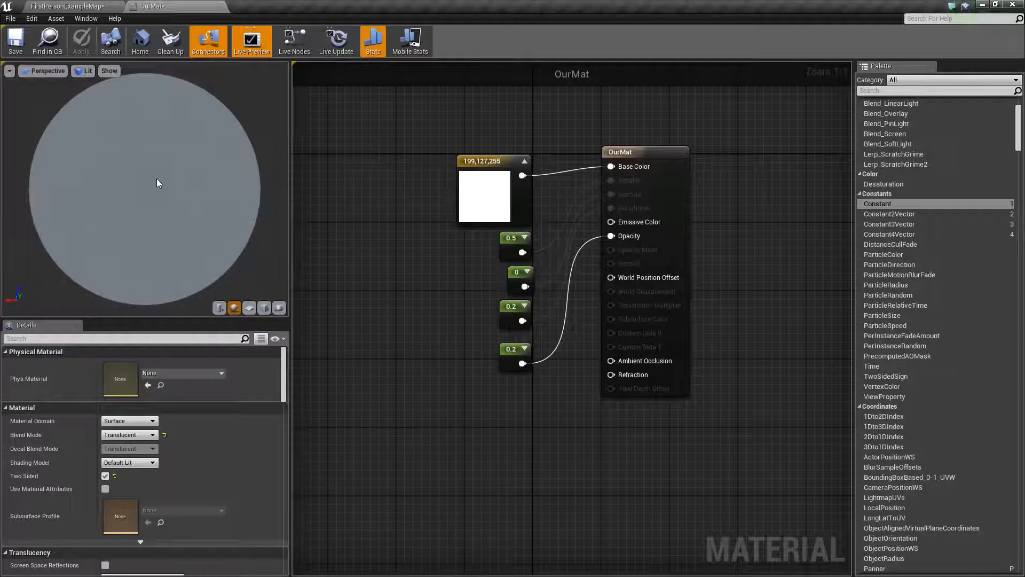
{"action": "mouse_move", "coordinate": [309, 222]}
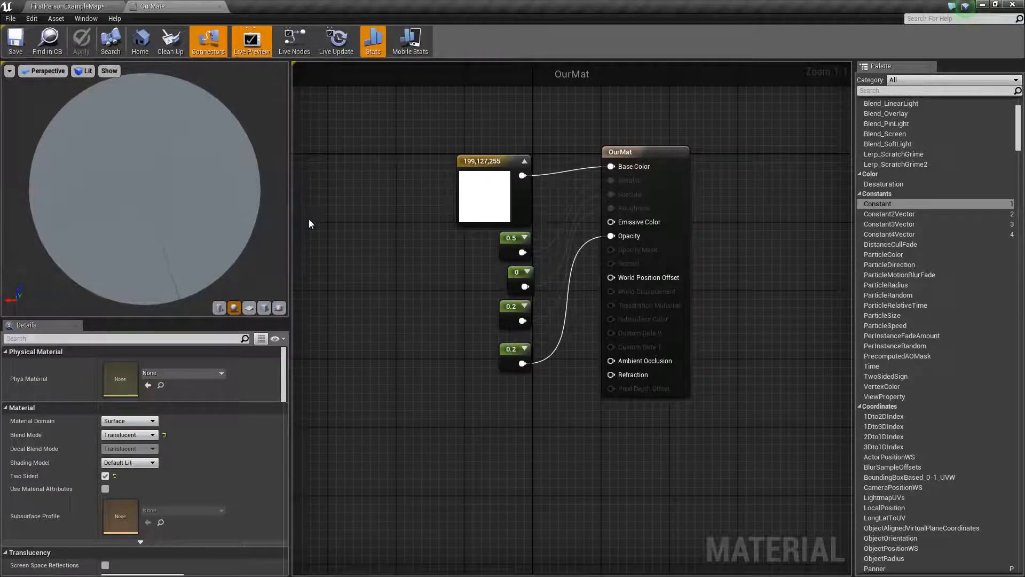
{"action": "left_click", "coordinate": [15, 41]}
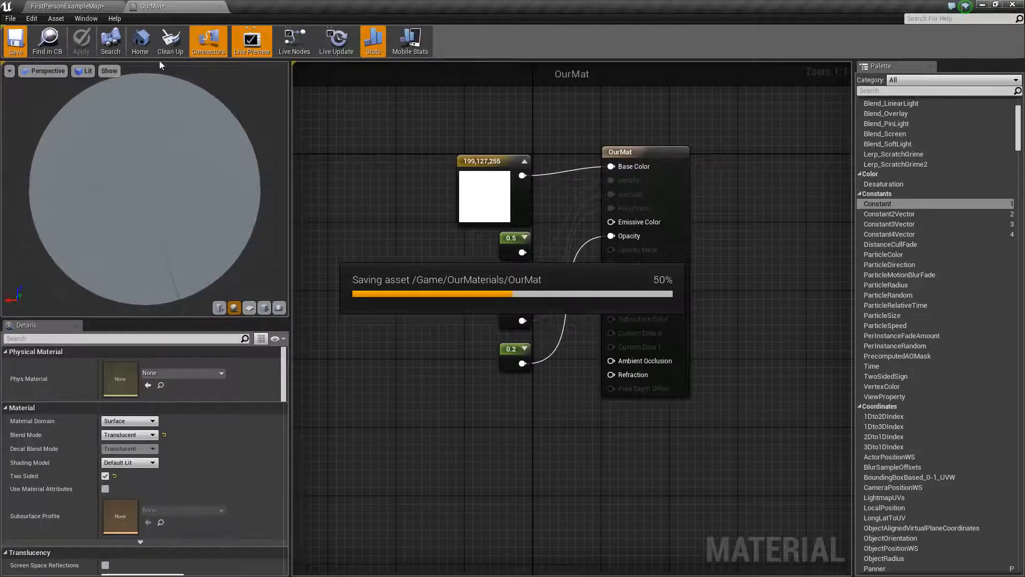
{"action": "left_click", "coordinate": [62, 6]}
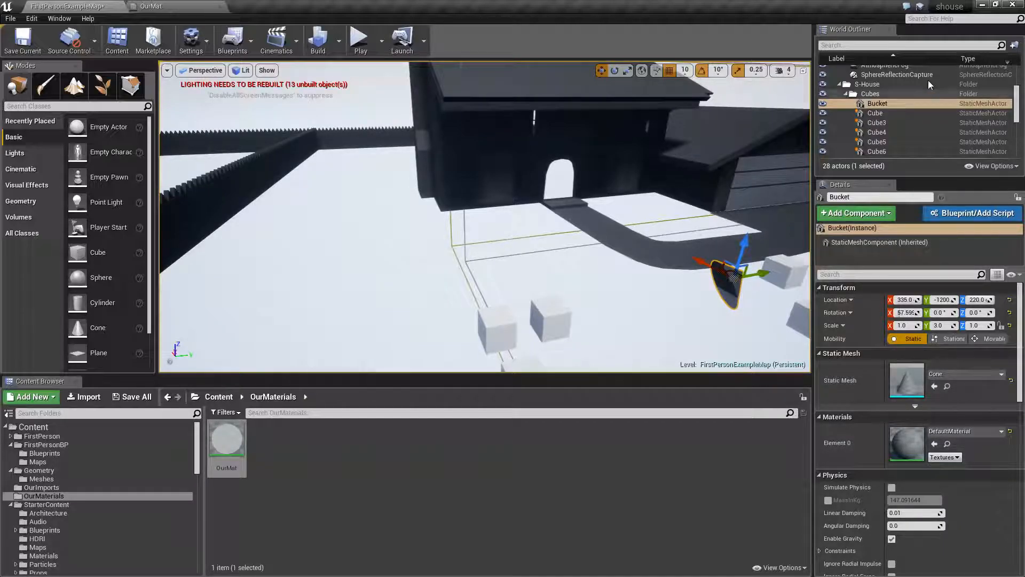
Step: Display both materials on the walkway pieces in Details, then reopen OurMat
{"action": "scroll", "scroll_direction": "down", "scroll_amount": 3}
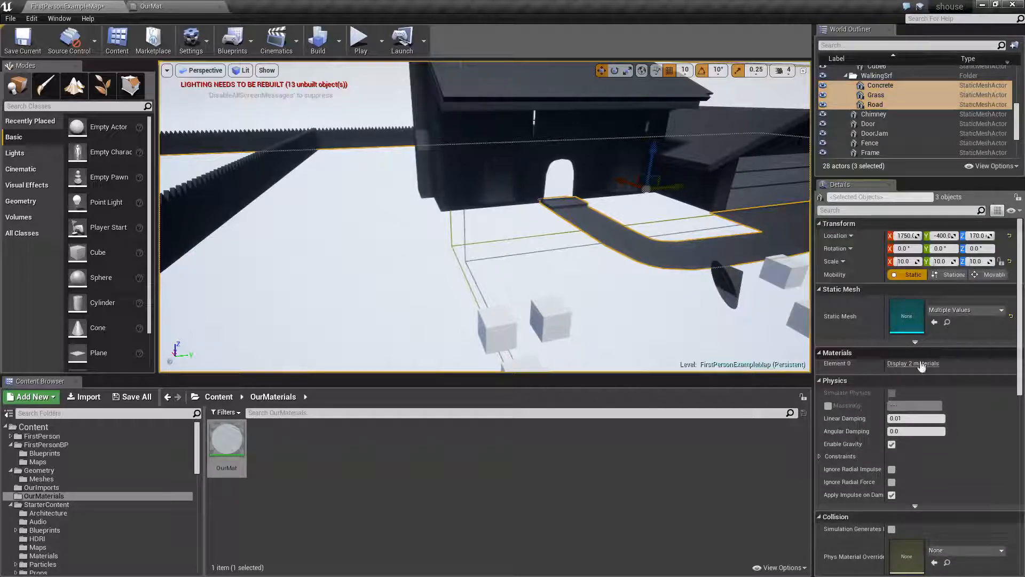
{"action": "left_click", "coordinate": [912, 363]}
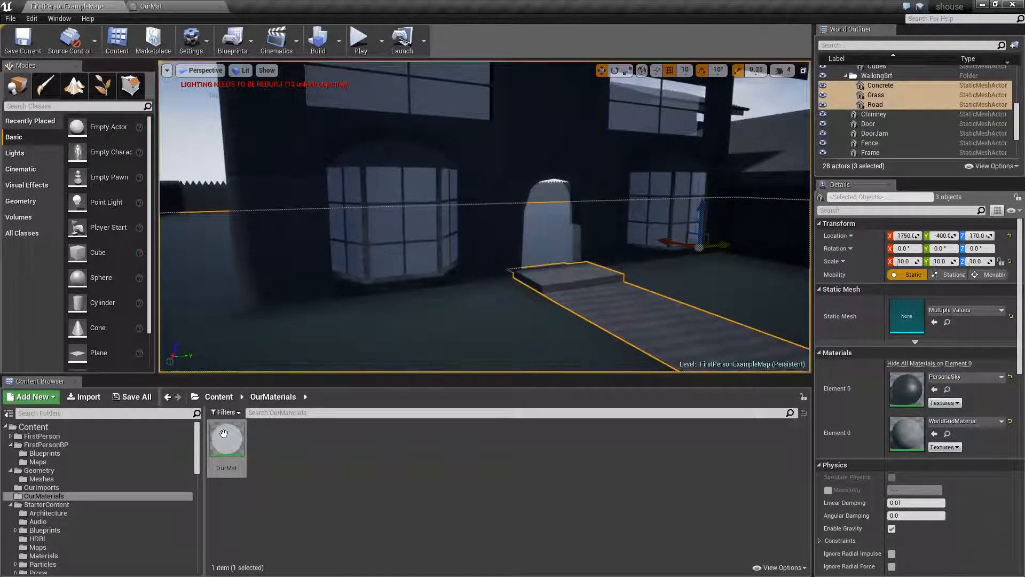
{"action": "double_click", "coordinate": [226, 438]}
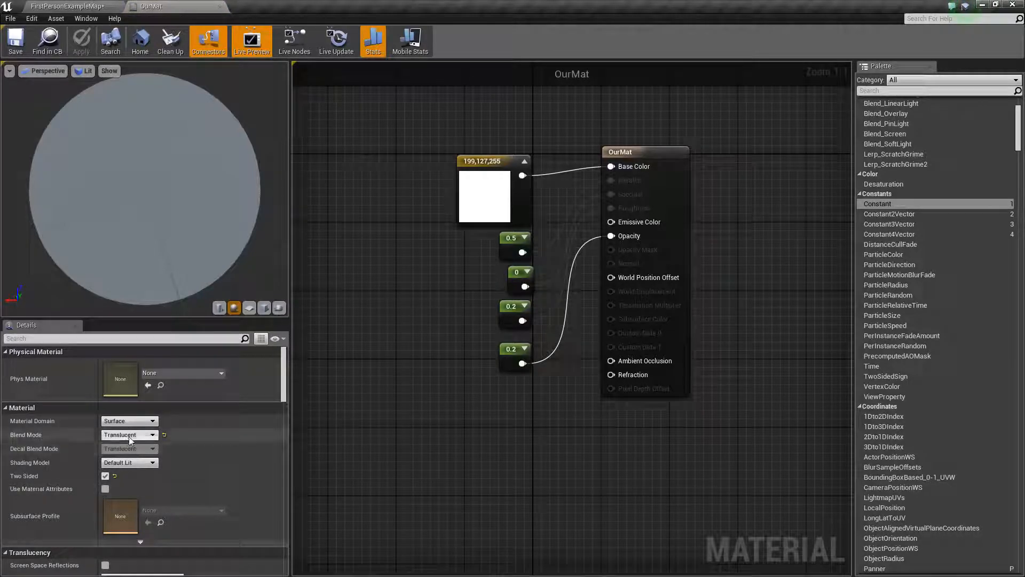
Step: Switch Blend Mode to Masked, use the constant for Opacity Mask, and apply
{"action": "left_click", "coordinate": [129, 434]}
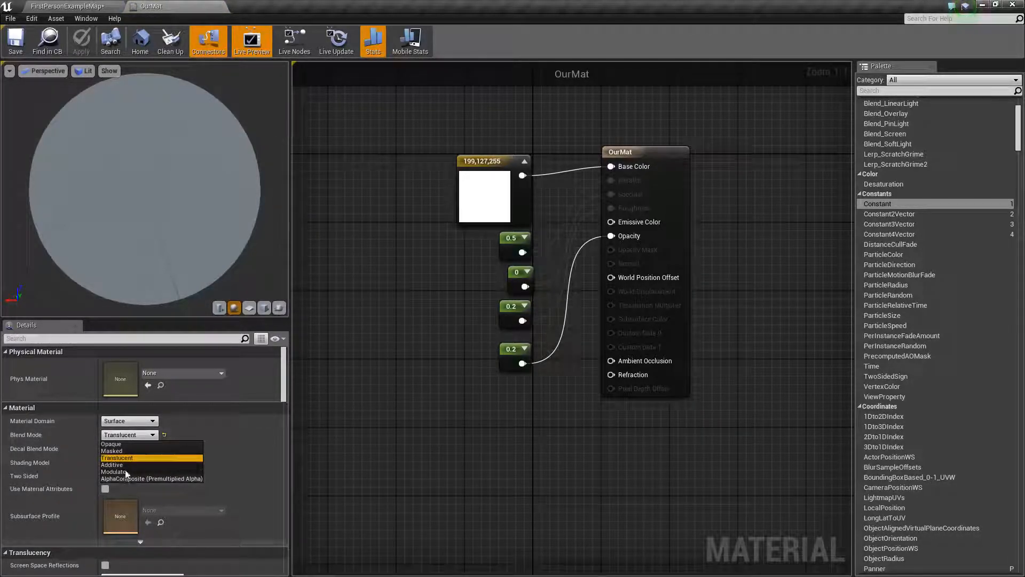
{"action": "left_click", "coordinate": [113, 450]}
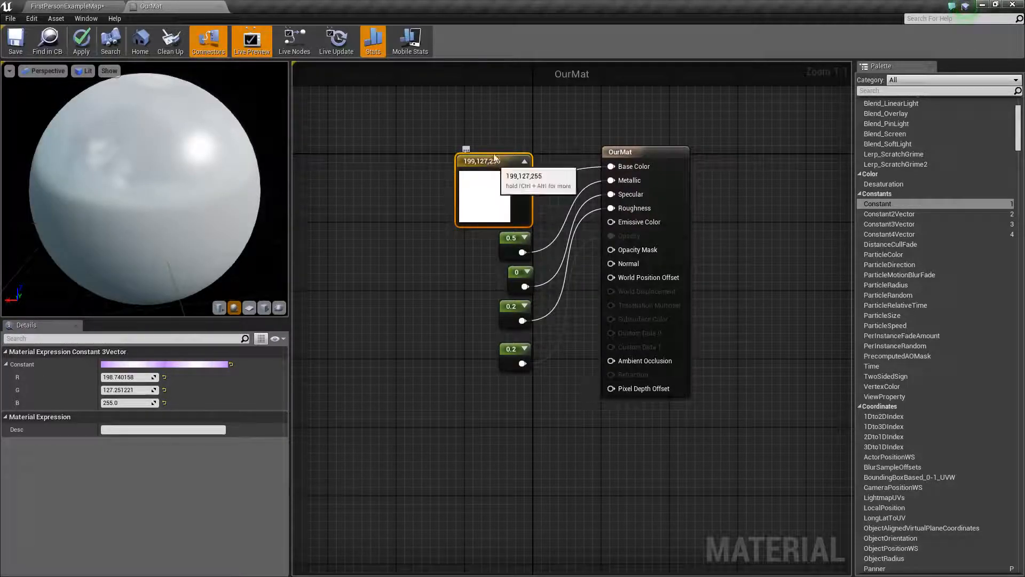
{"action": "mouse_move", "coordinate": [553, 171]}
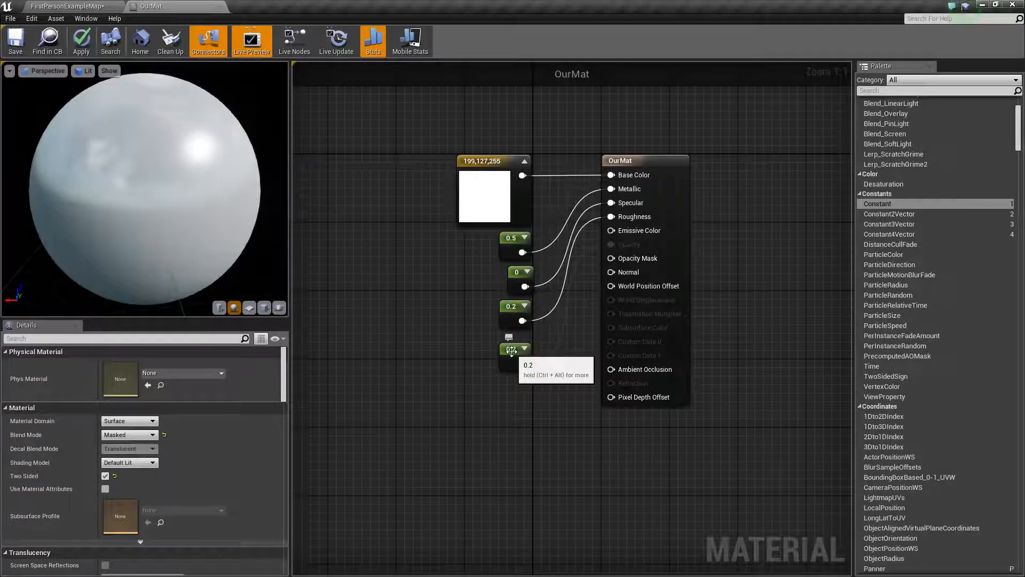
{"action": "left_click", "coordinate": [512, 350]}
{"action": "type", "text": "0.3"}
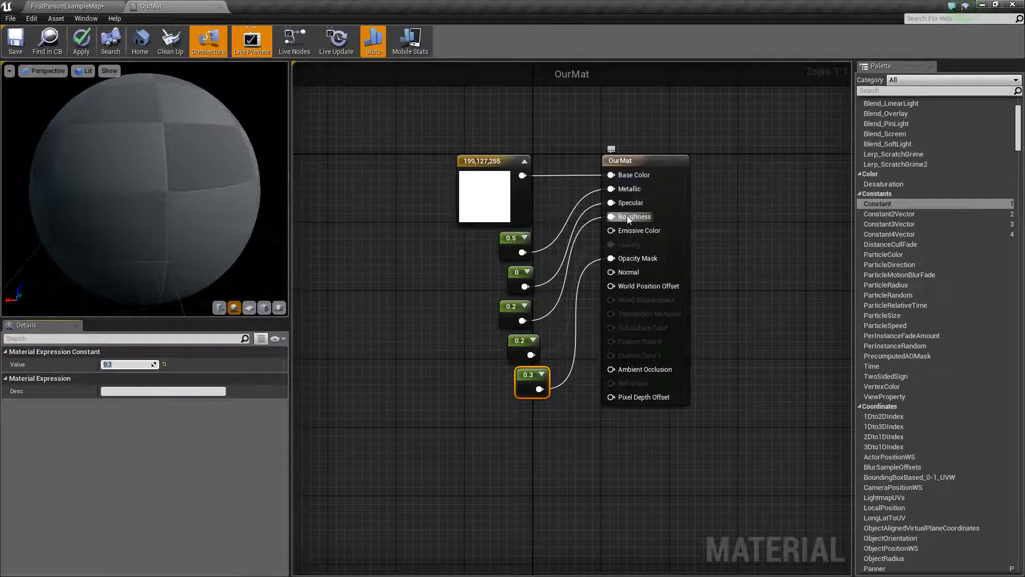
{"action": "mouse_move", "coordinate": [487, 364]}
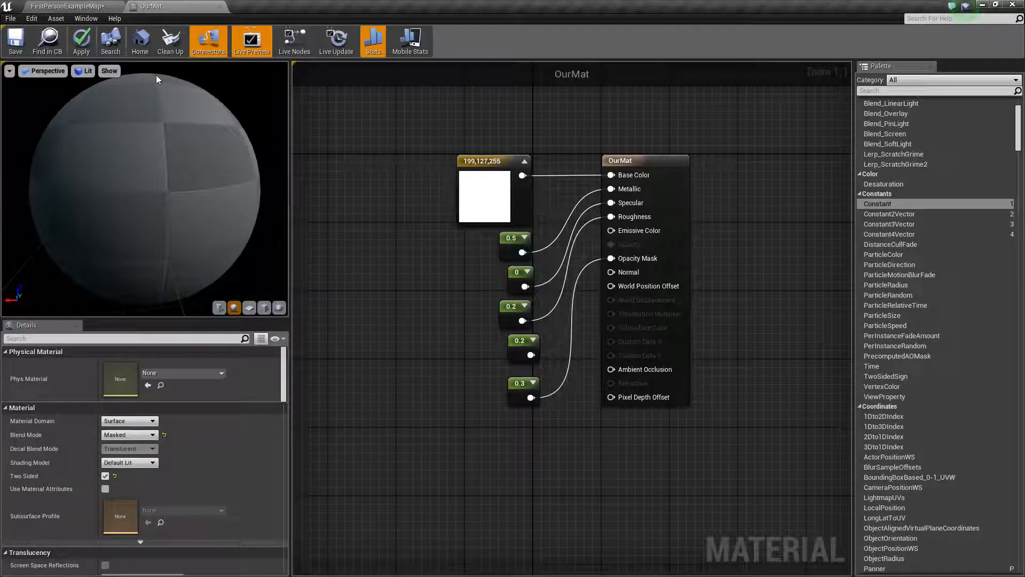
{"action": "left_click", "coordinate": [81, 41]}
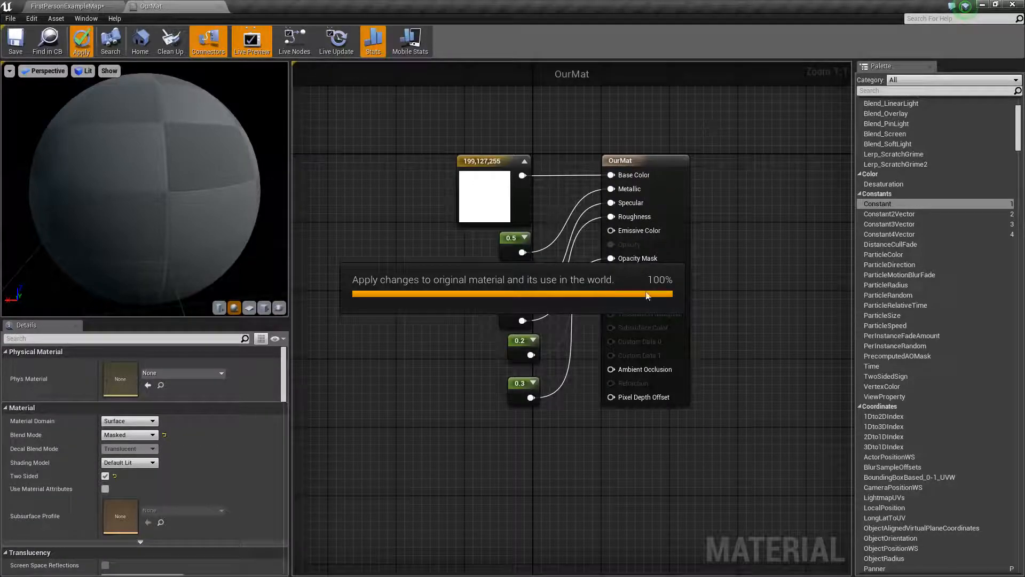
Step: Set the opacity mask constant to 0.6, apply it, then set it back to 0.3
{"action": "left_click", "coordinate": [81, 40]}
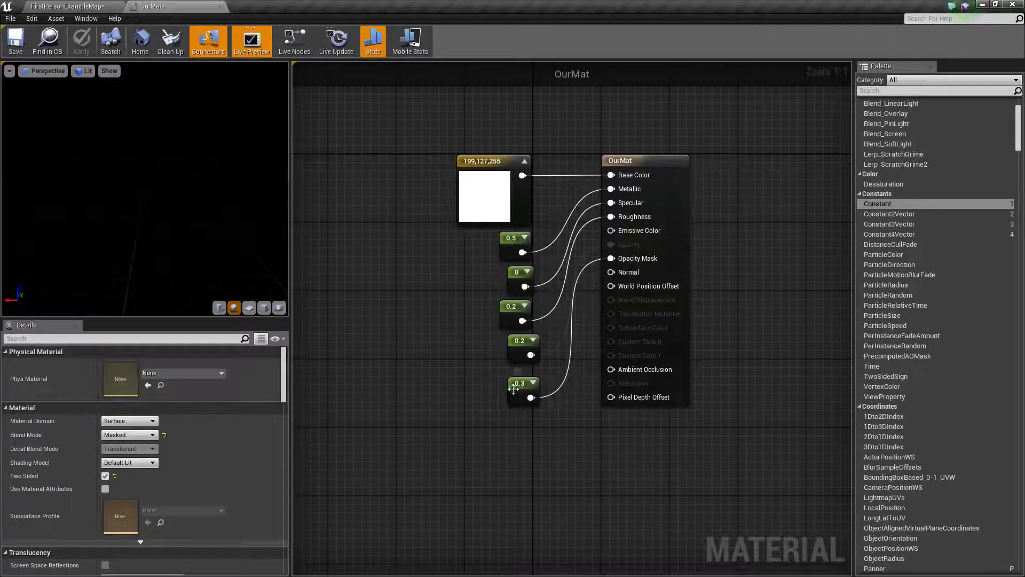
{"action": "left_click", "coordinate": [521, 382]}
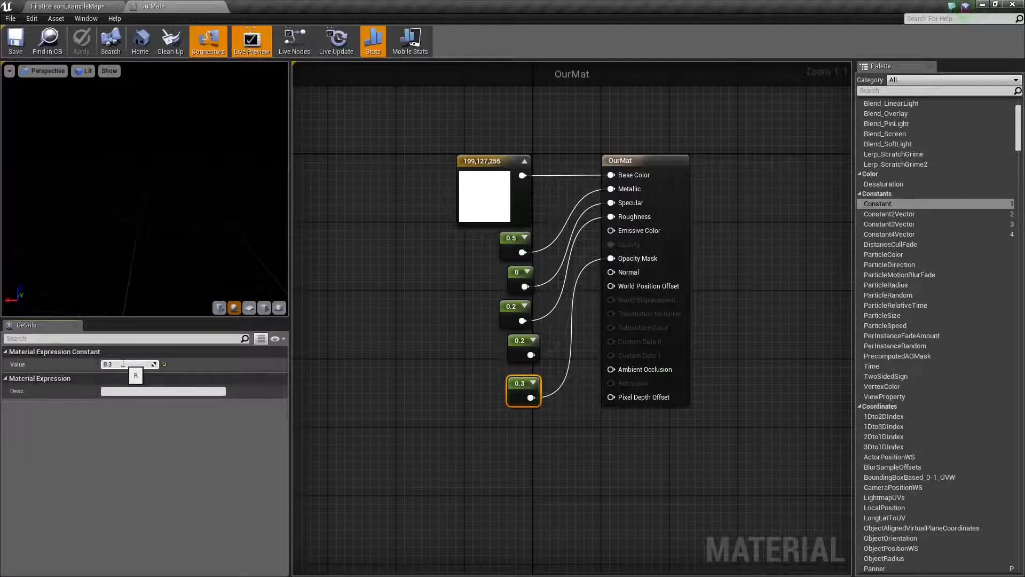
{"action": "type", "text": "0.6"}
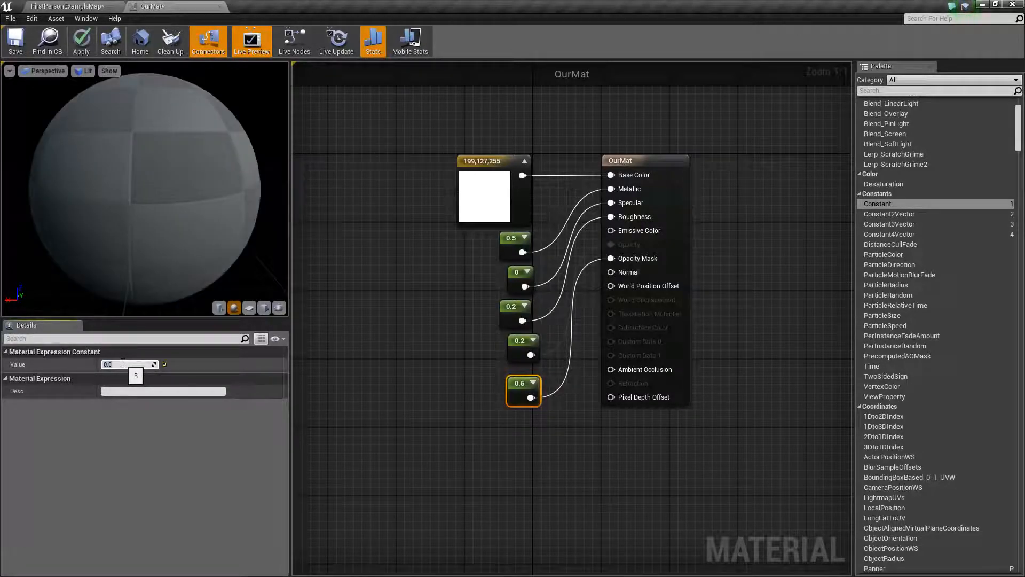
{"action": "left_click", "coordinate": [81, 41]}
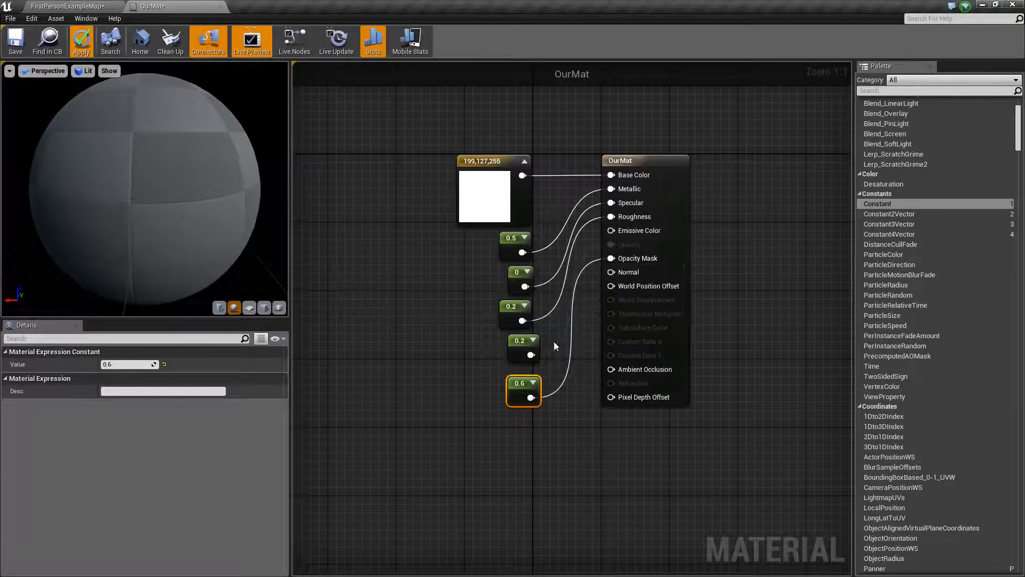
{"action": "left_click", "coordinate": [80, 40]}
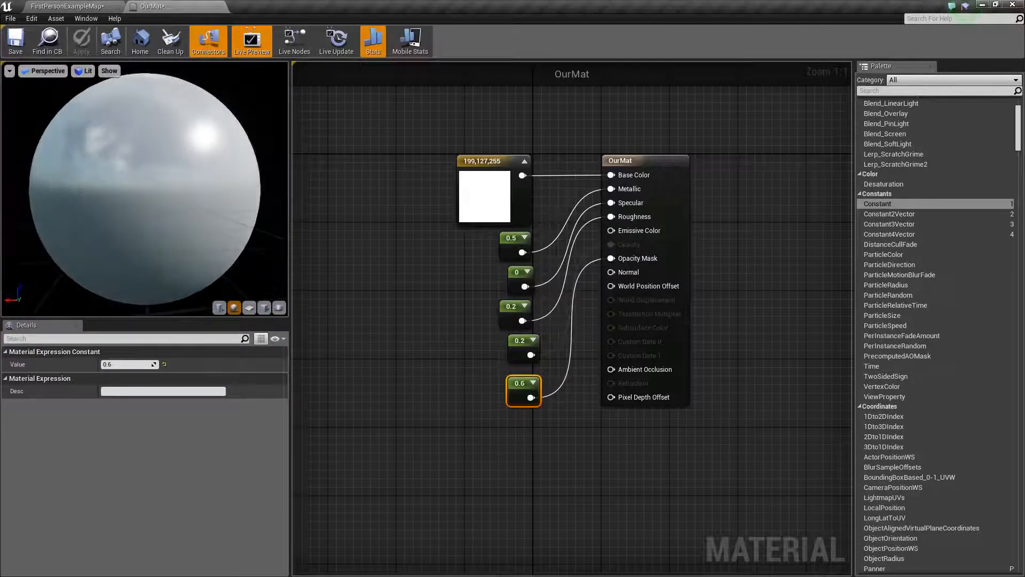
{"action": "left_click", "coordinate": [128, 364]}
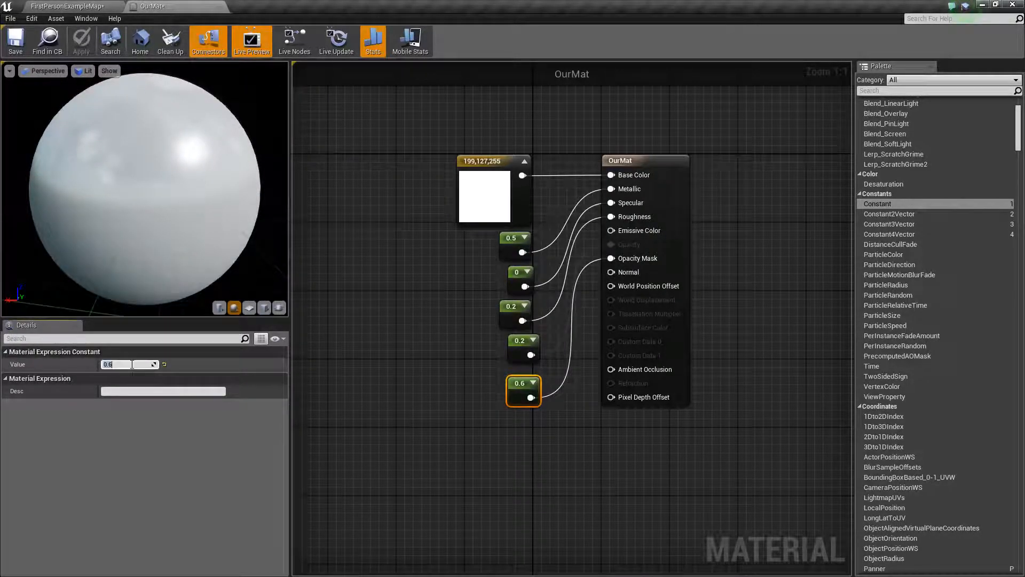
{"action": "type", "text": "0.3"}
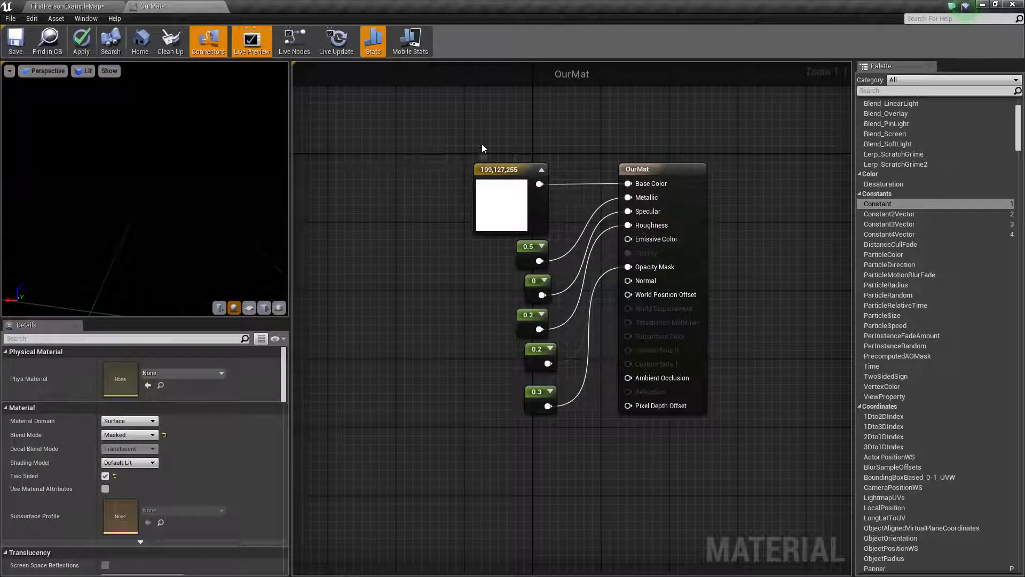
{"action": "mouse_move", "coordinate": [817, 125]}
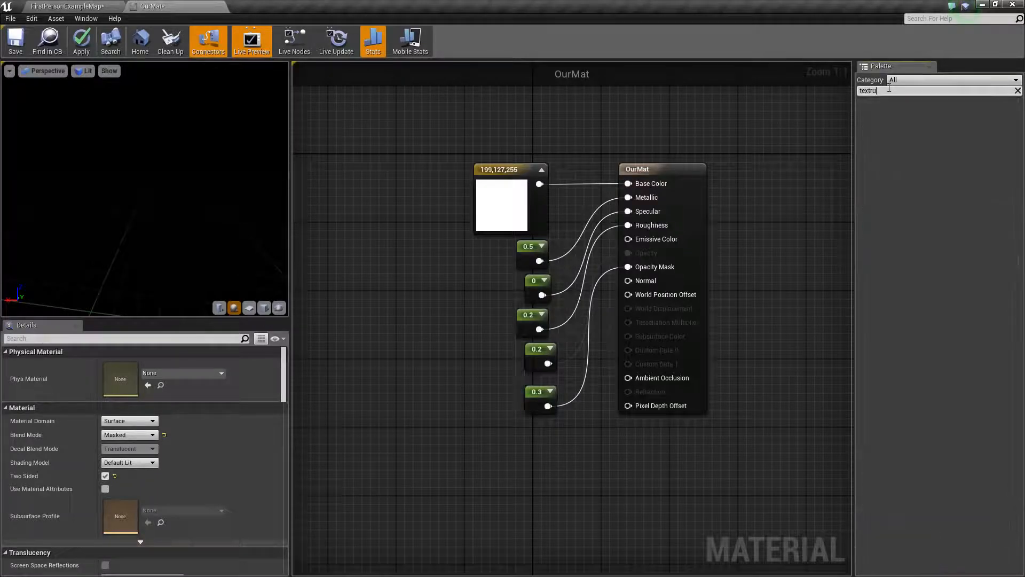
Step: Search the Palette for 'textu', add a T_Wood_Floor_Walnut_D Texture Sample, and drag RGB to Base Color
{"action": "type", "text": "textures"}
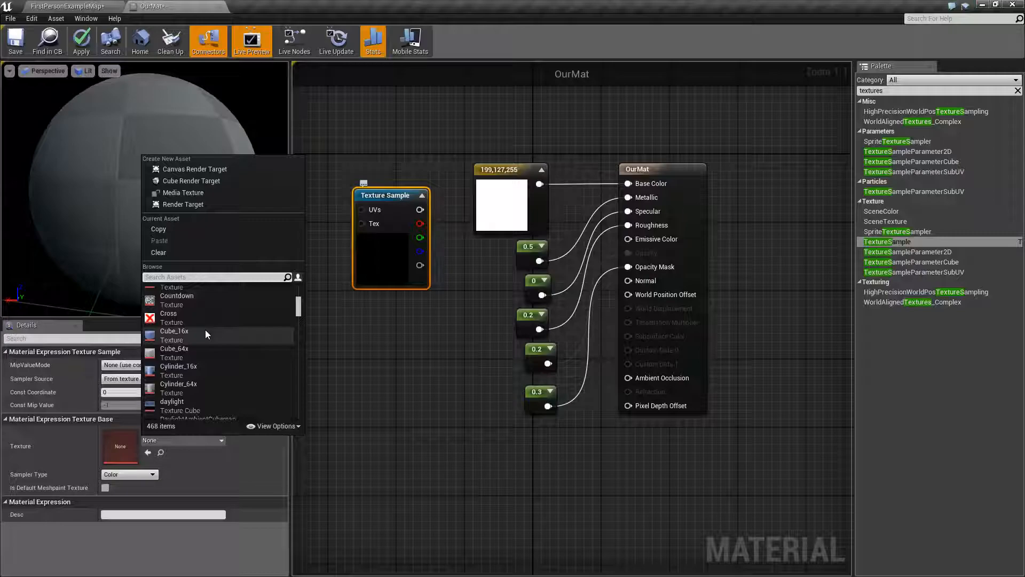
{"action": "scroll", "scroll_direction": "down", "scroll_amount": 3}
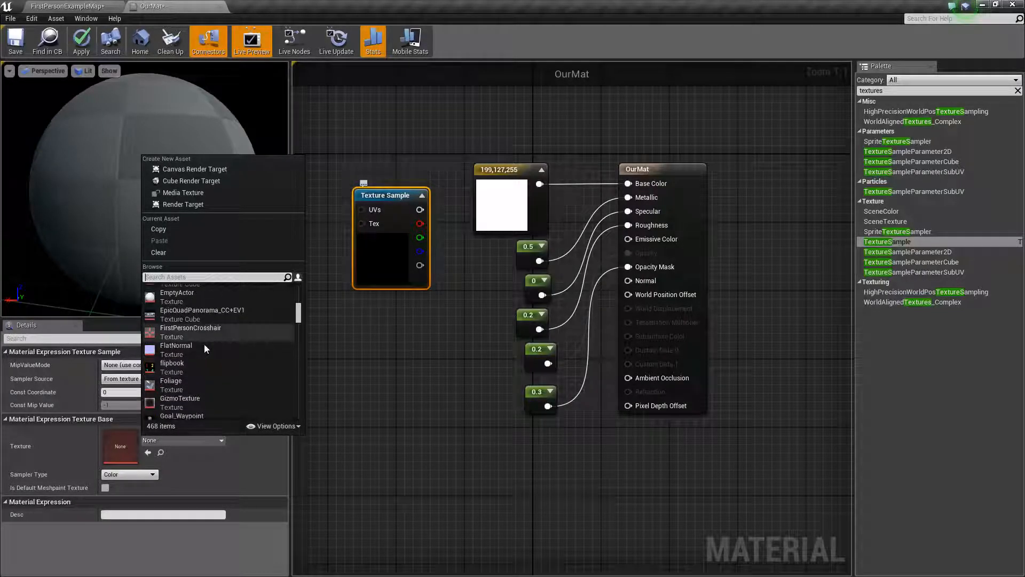
{"action": "scroll", "scroll_direction": "down", "scroll_amount": 3}
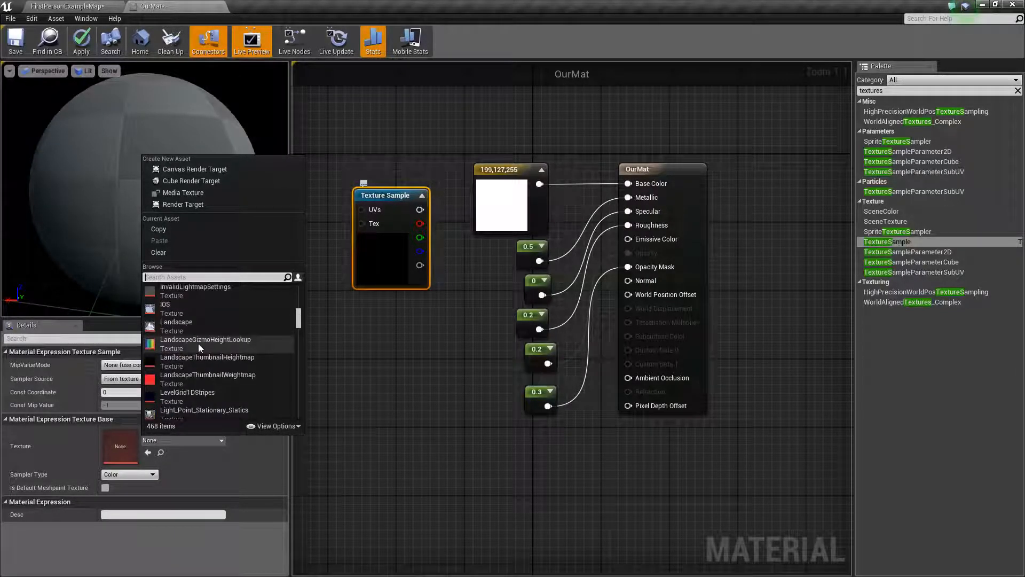
{"action": "scroll", "scroll_direction": "down", "scroll_amount": 3}
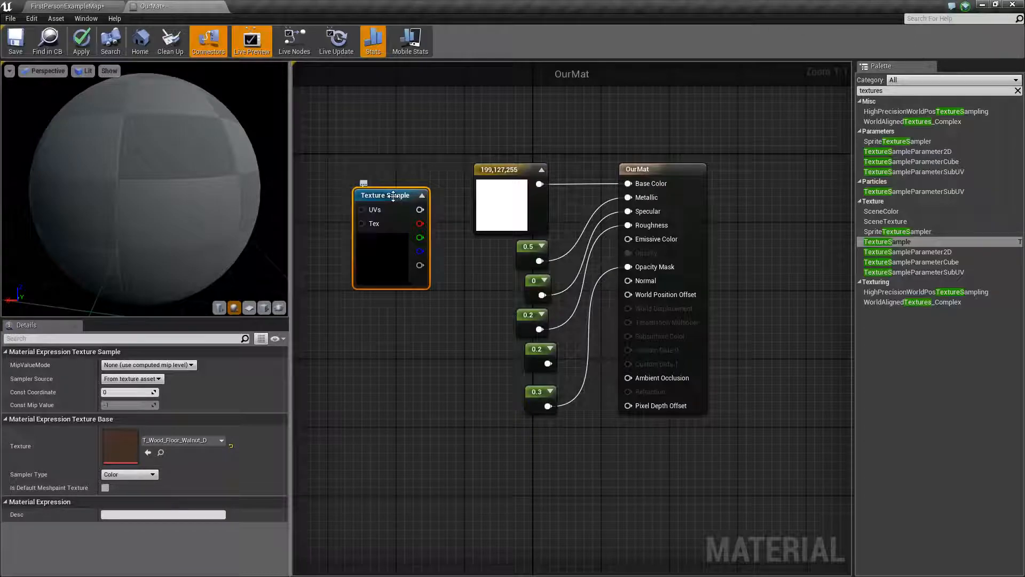
{"action": "left_click_drag", "start_coordinate": [390, 195], "coordinate": [383, 177]}
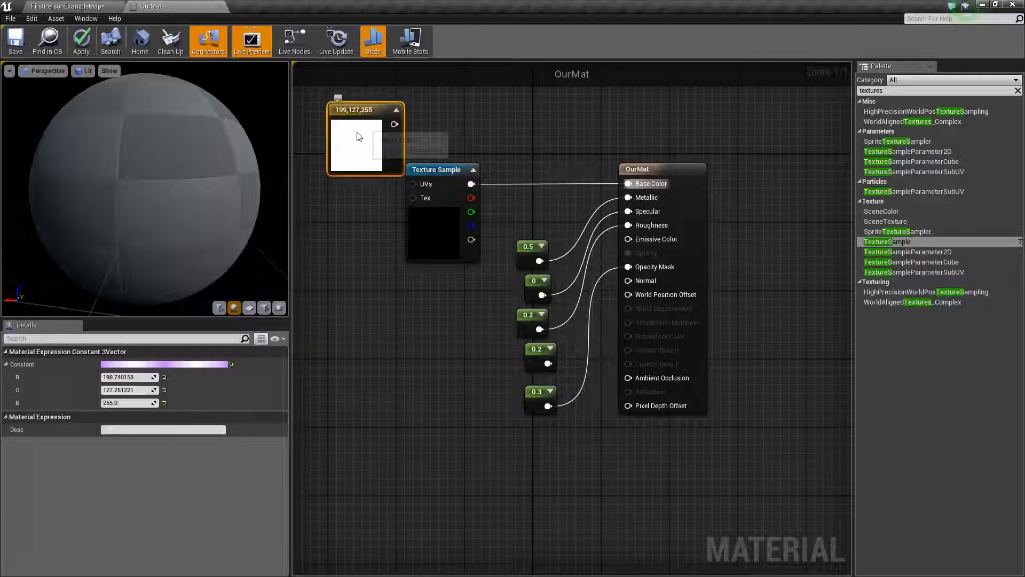
Step: Select the wood Texture Sample, apply the changes, and save /Game/OurMaterials/OurMat
{"action": "left_click", "coordinate": [451, 169]}
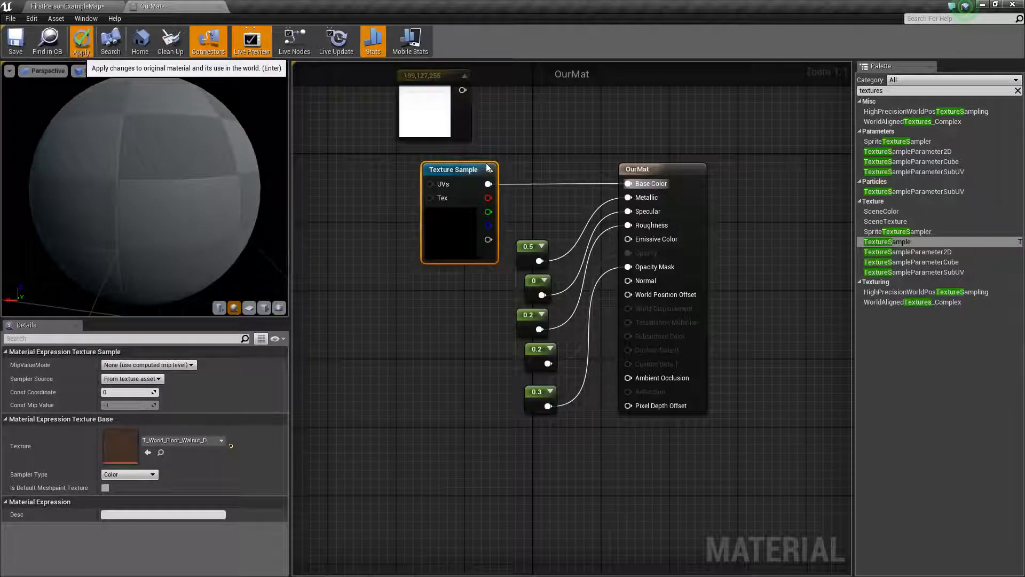
{"action": "left_click", "coordinate": [81, 41]}
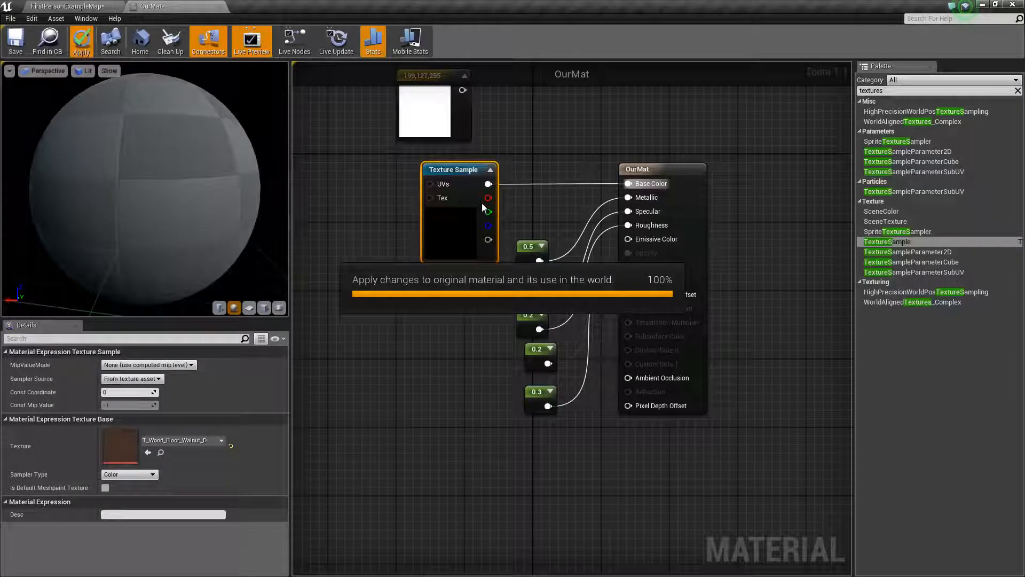
{"action": "mouse_move", "coordinate": [464, 159]}
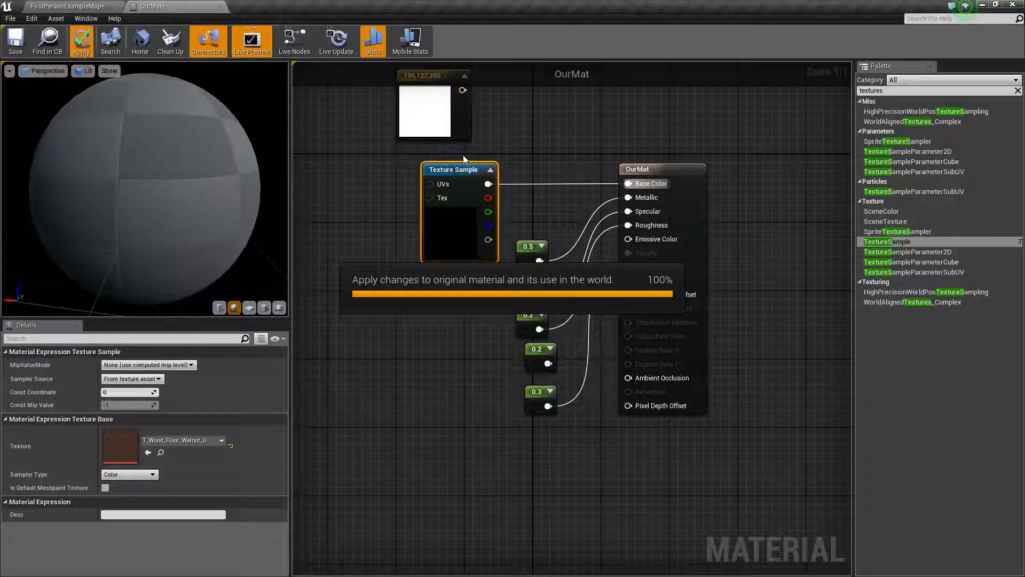
{"action": "mouse_move", "coordinate": [431, 231]}
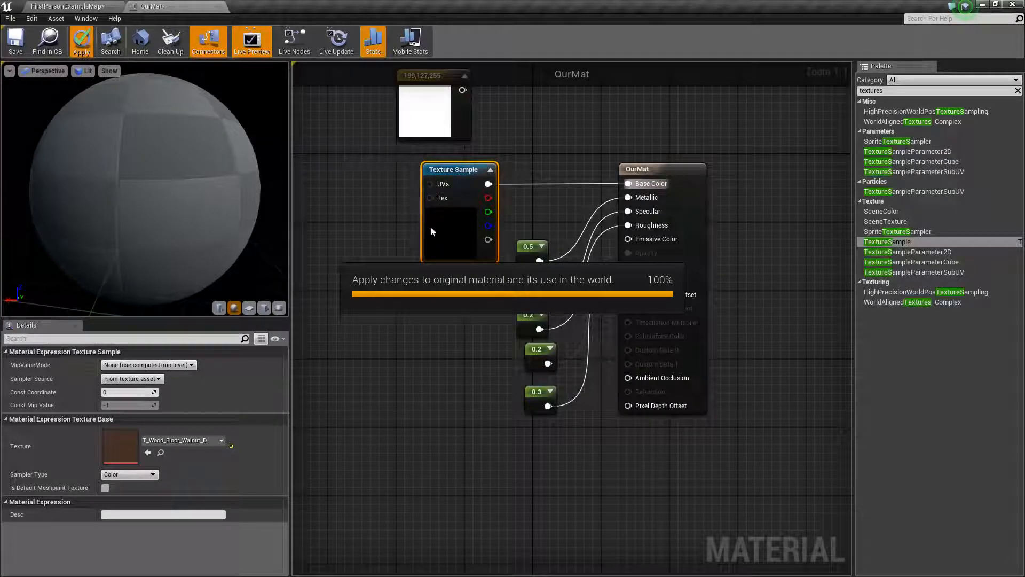
{"action": "left_click", "coordinate": [82, 41]}
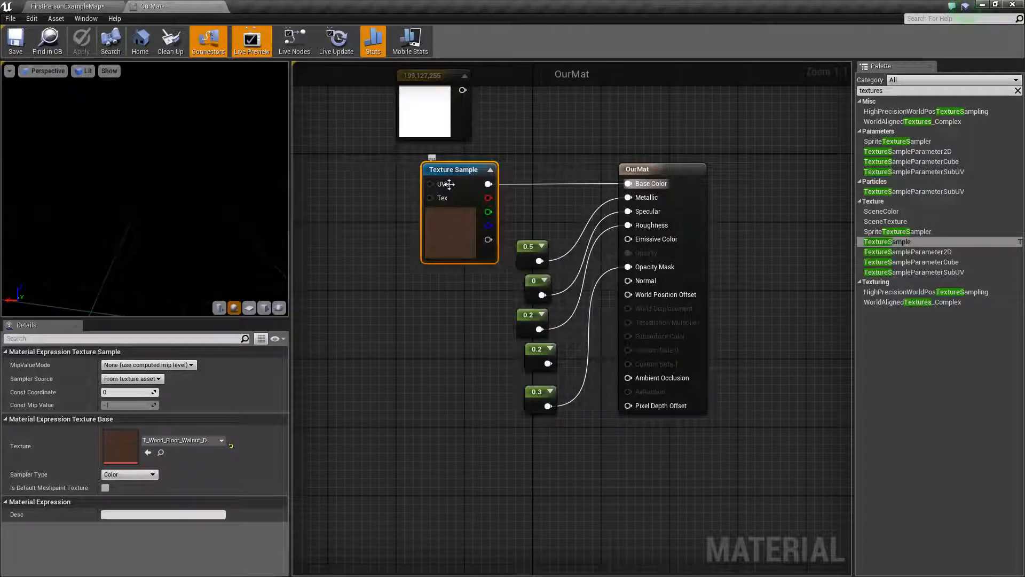
{"action": "left_click", "coordinate": [15, 40]}
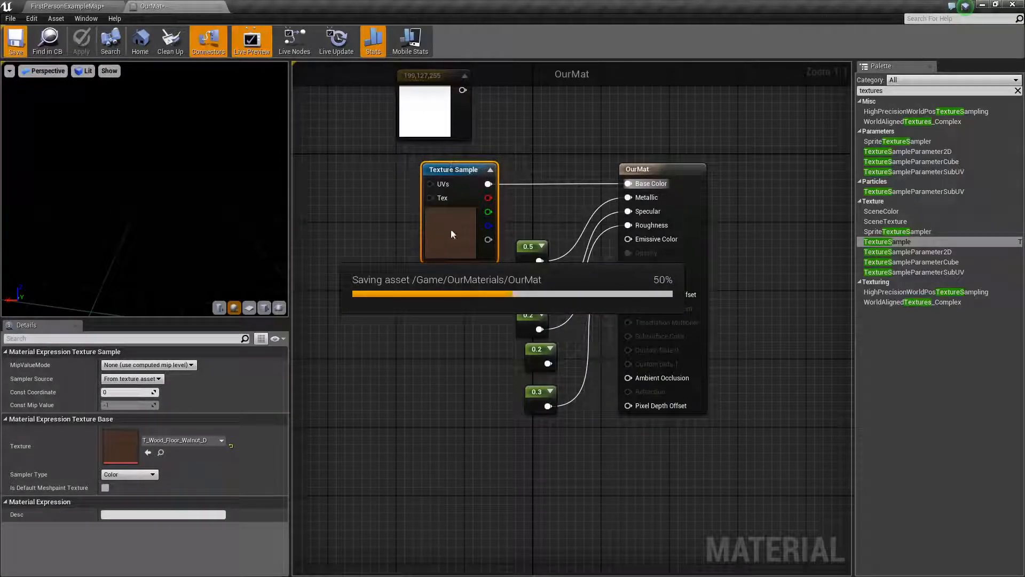
{"action": "left_click", "coordinate": [15, 42]}
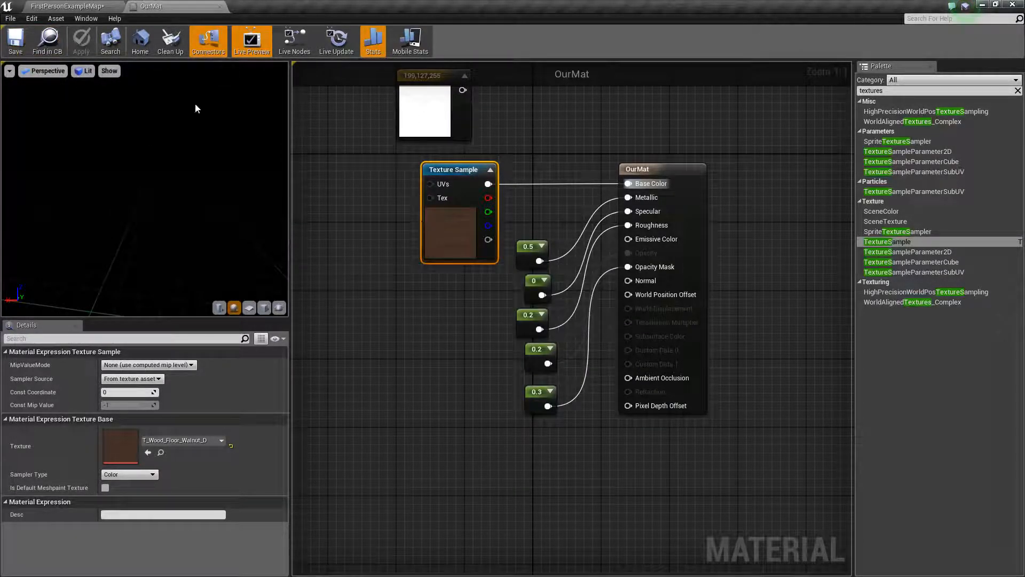